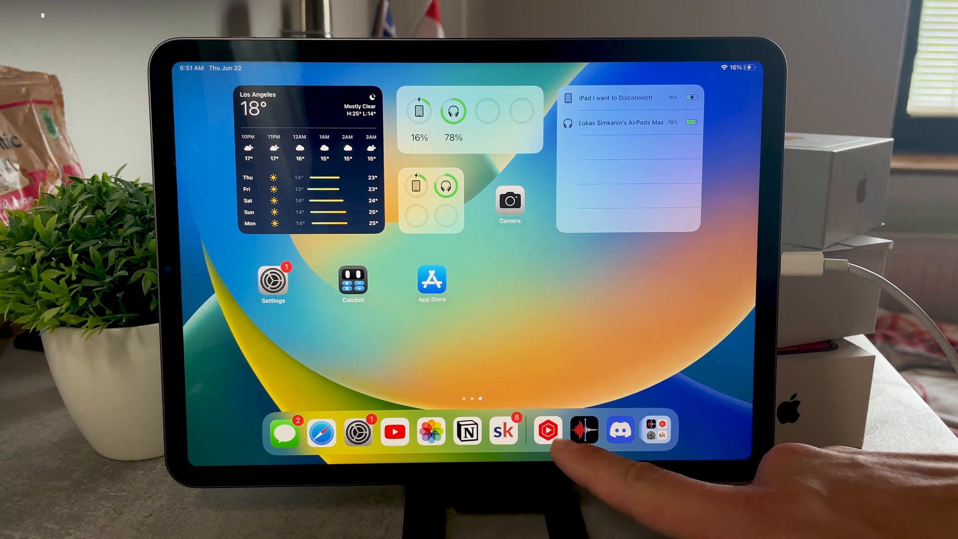
Launch YouTube Studio from the dock to reach the channel's uploaded videos list
left_click(547, 431)
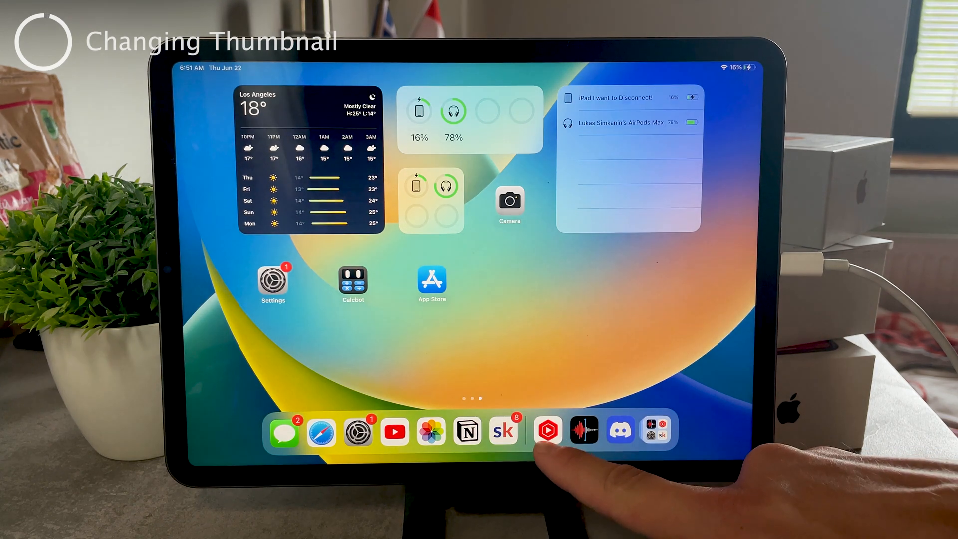
left_click(394, 431)
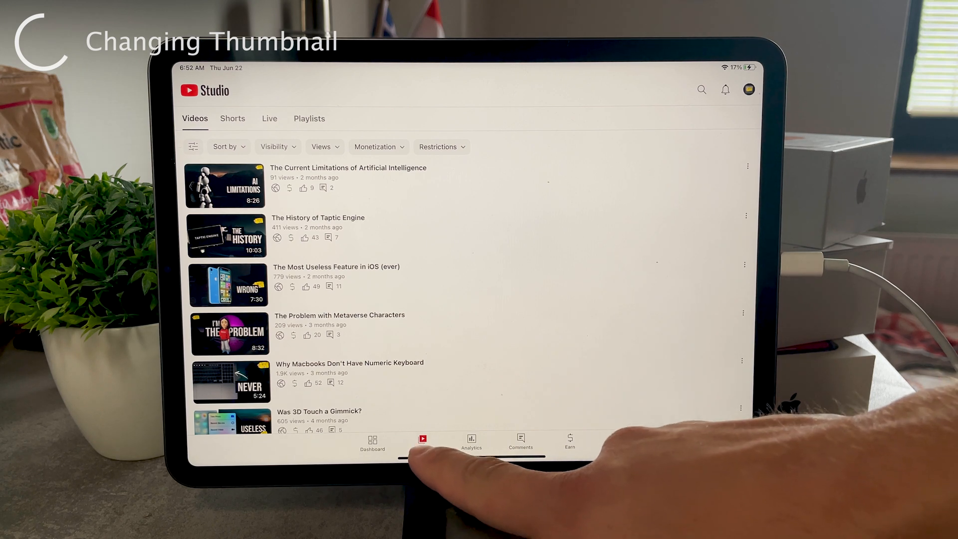
Enter the details editor for 'The Current Limitations of Artificial Intelligence' video
left_click(421, 441)
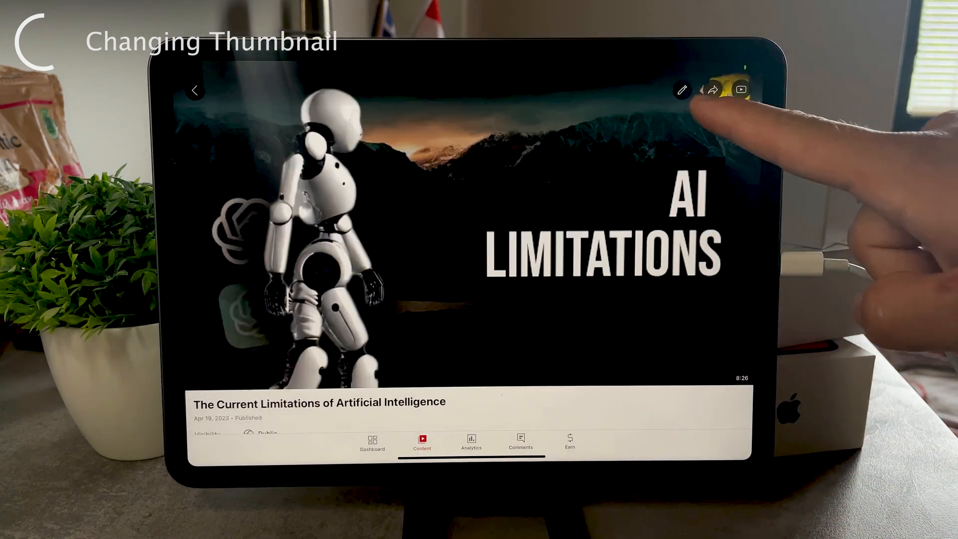
left_click(194, 89)
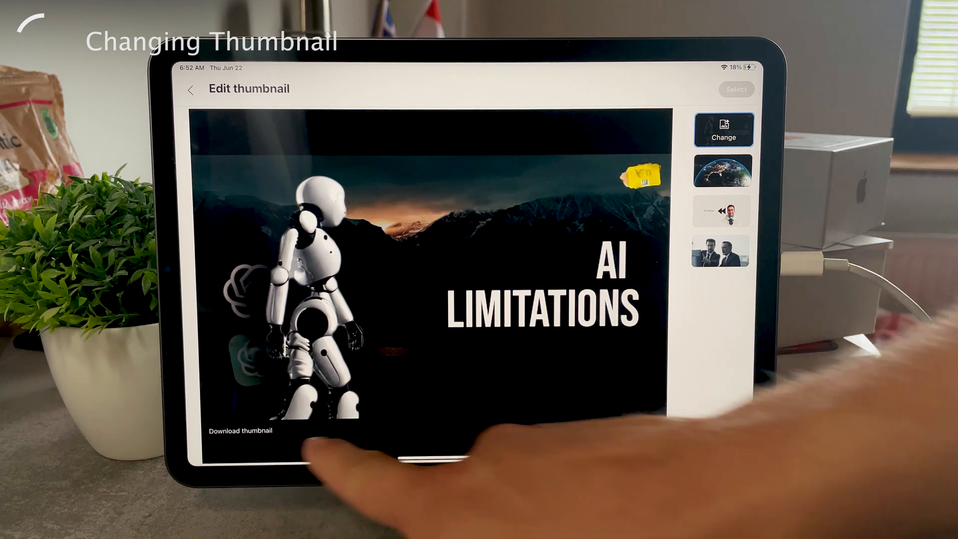
left_click(240, 430)
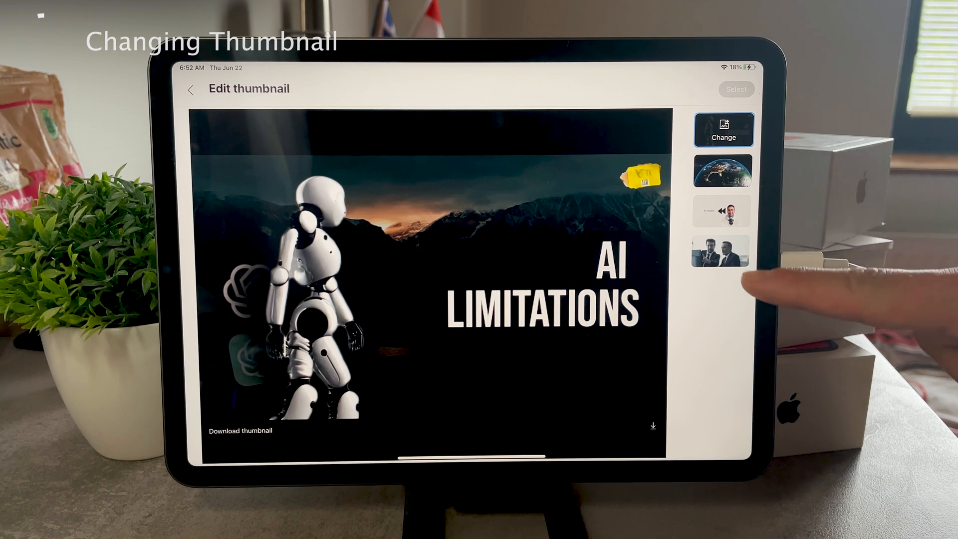
left_click(720, 210)
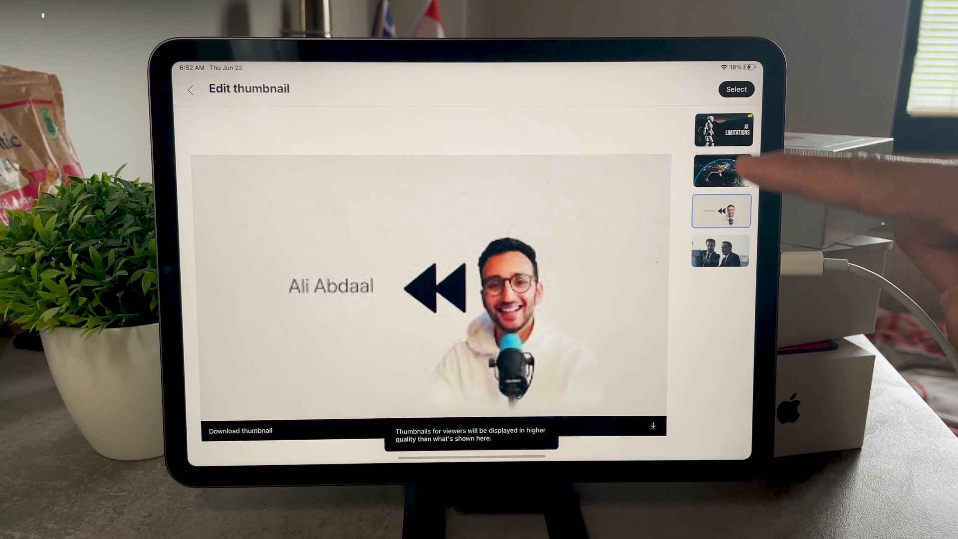
left_click(721, 129)
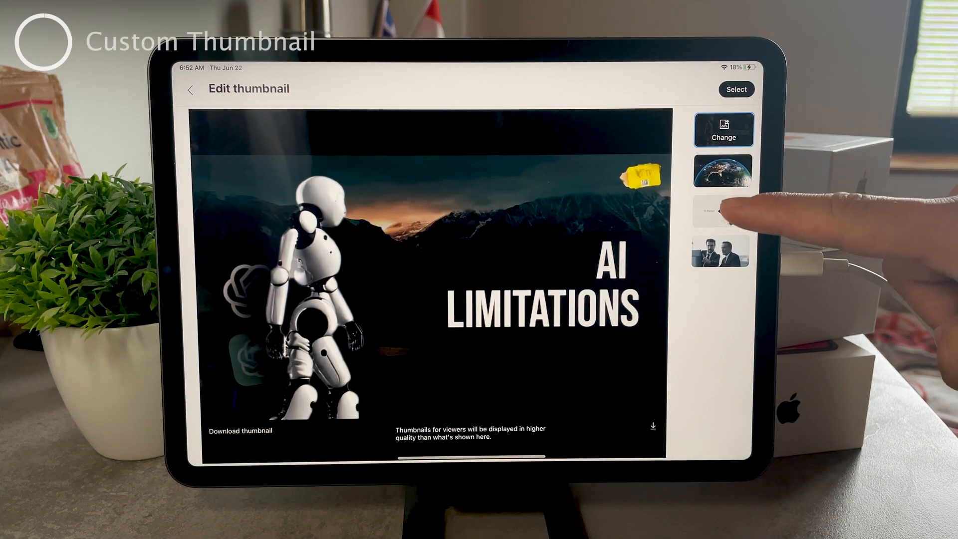
left_click(722, 251)
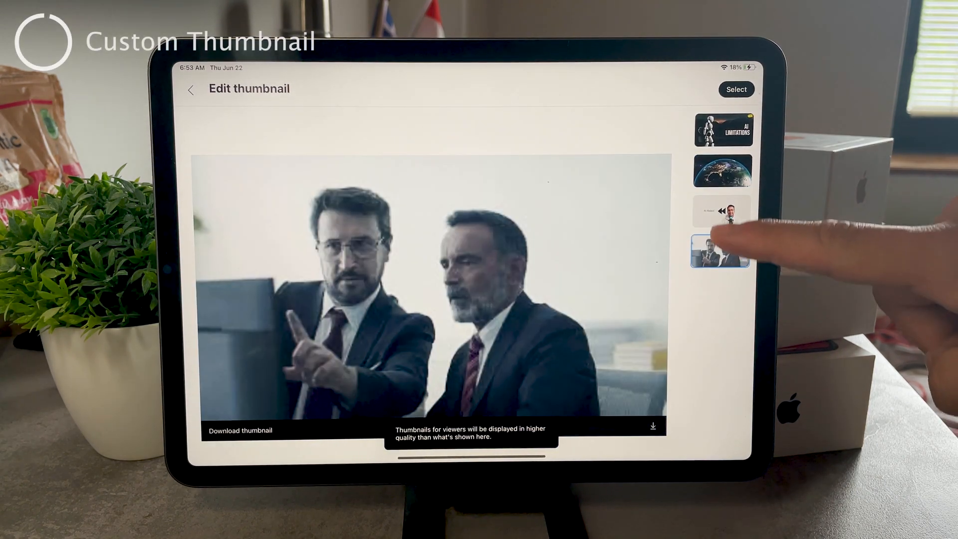
left_click(722, 170)
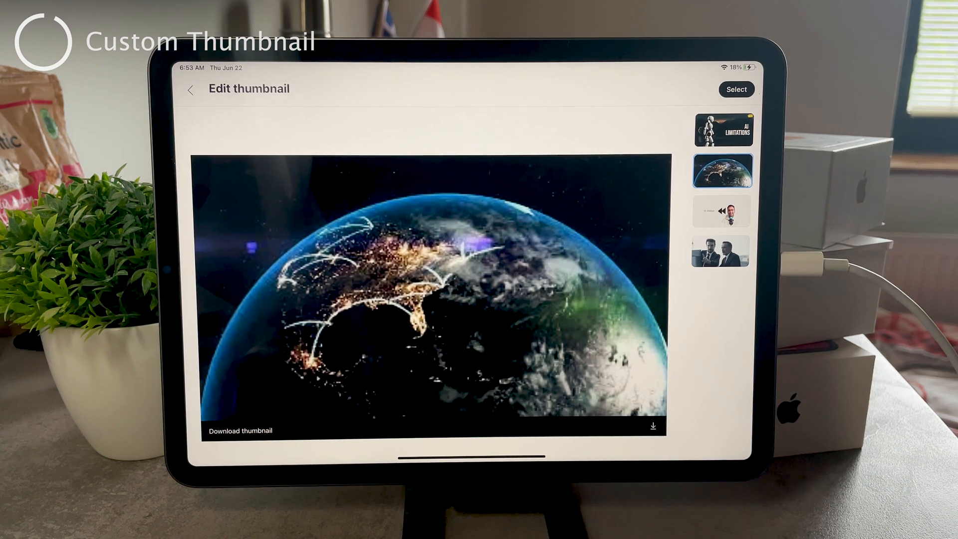
left_click(722, 128)
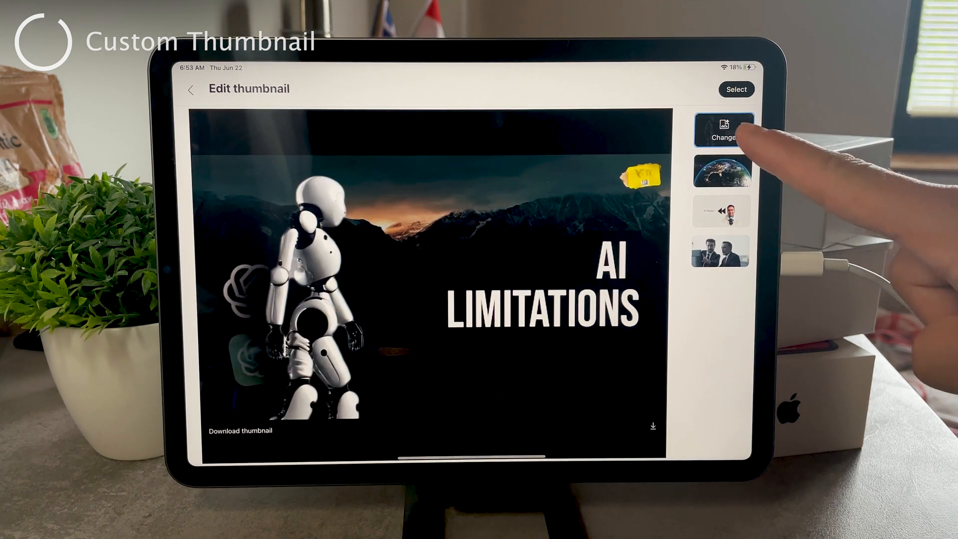
left_click(723, 129)
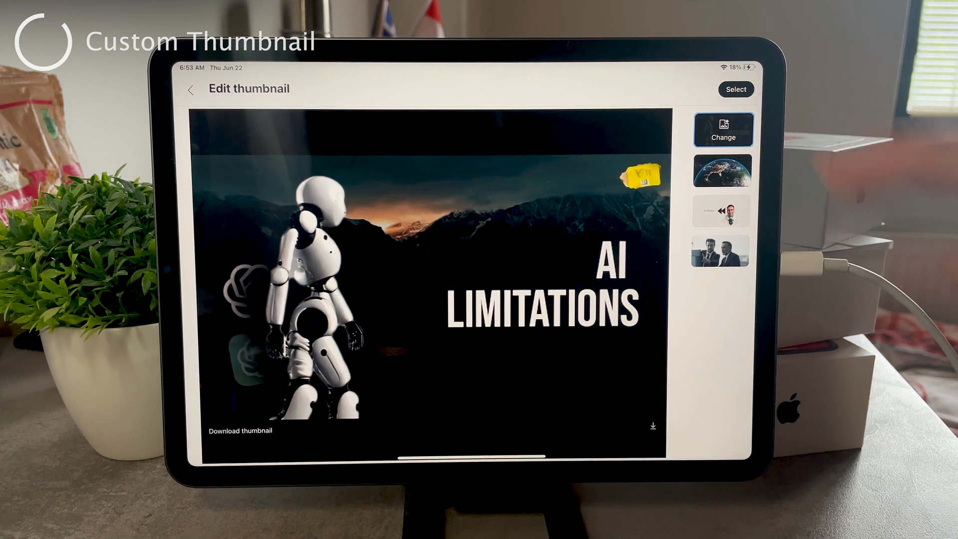
Back out of Edit thumbnail, discarding changes, and return to the video's details page
left_click(722, 129)
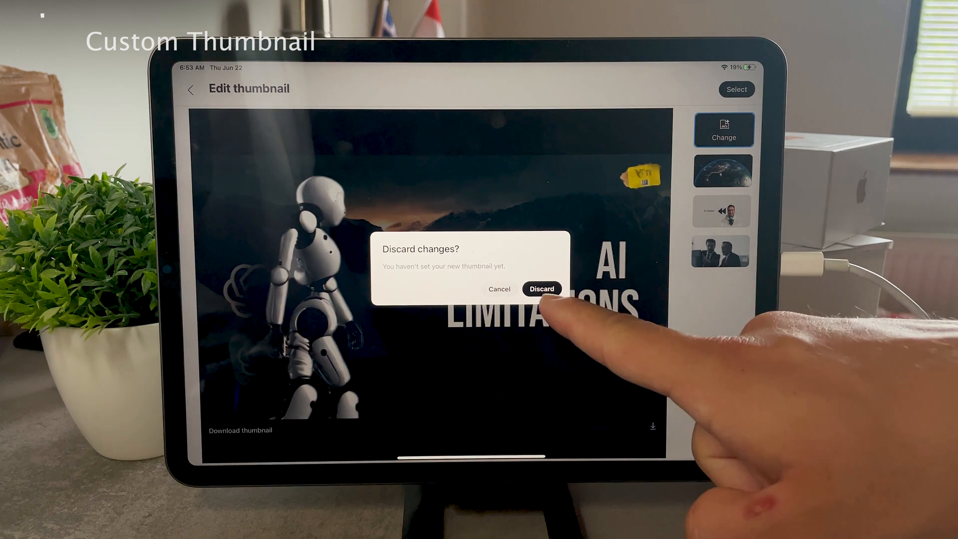
left_click(541, 288)
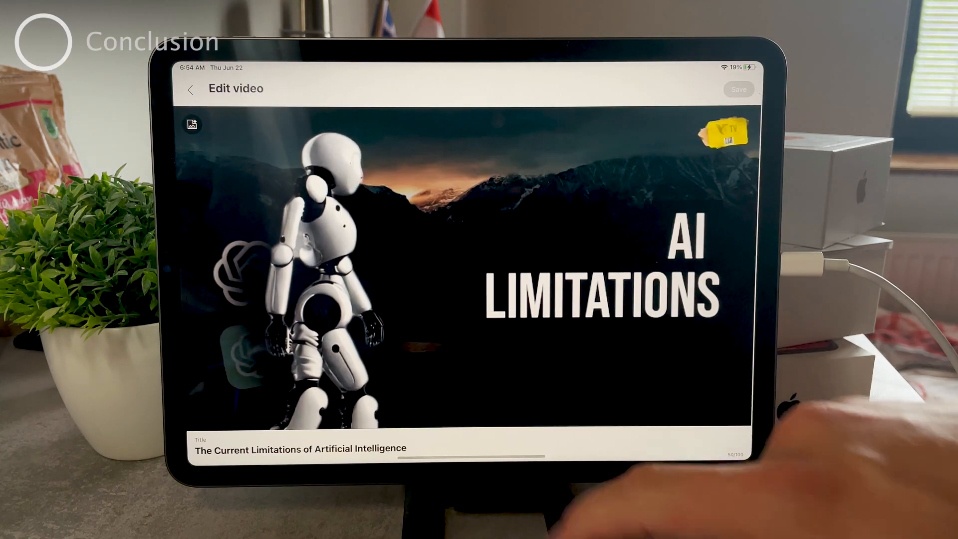
scroll("down", 3)
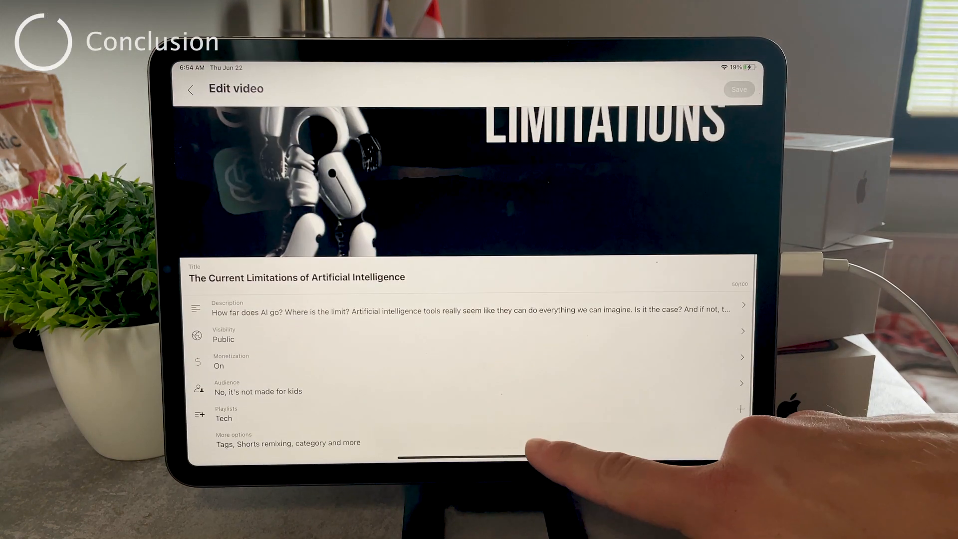